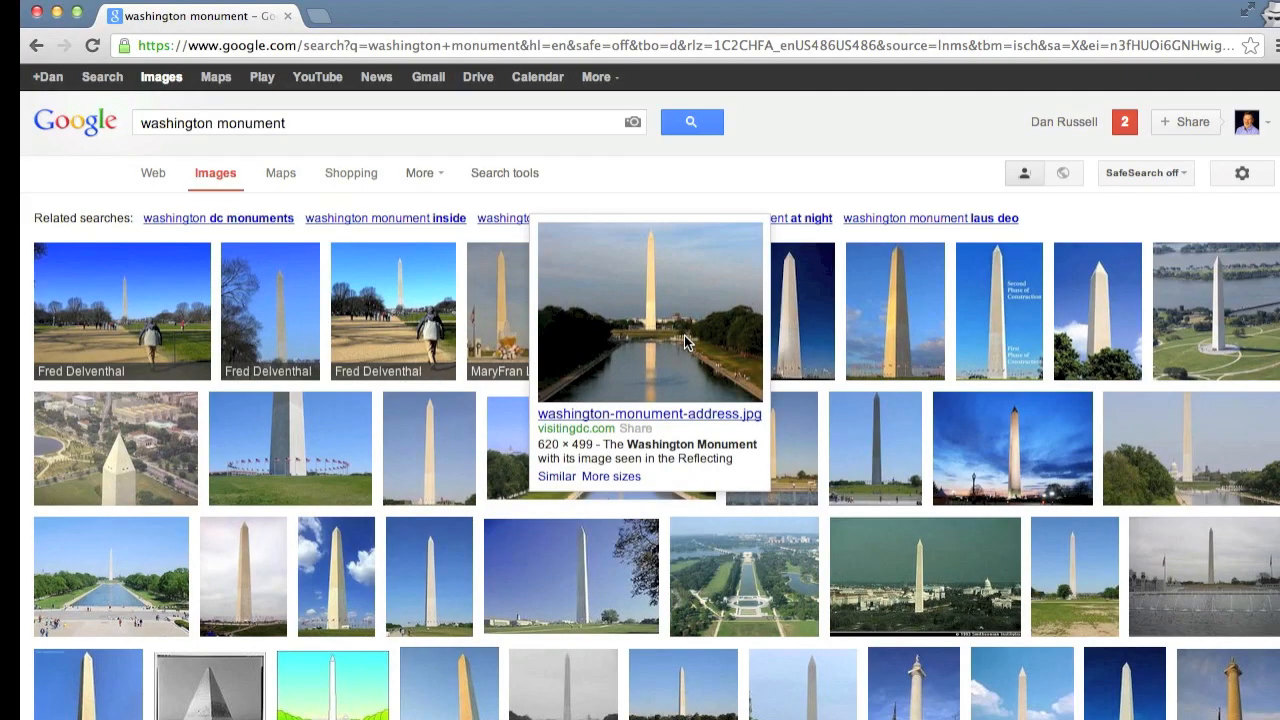
pyautogui.moveTo(658, 410)
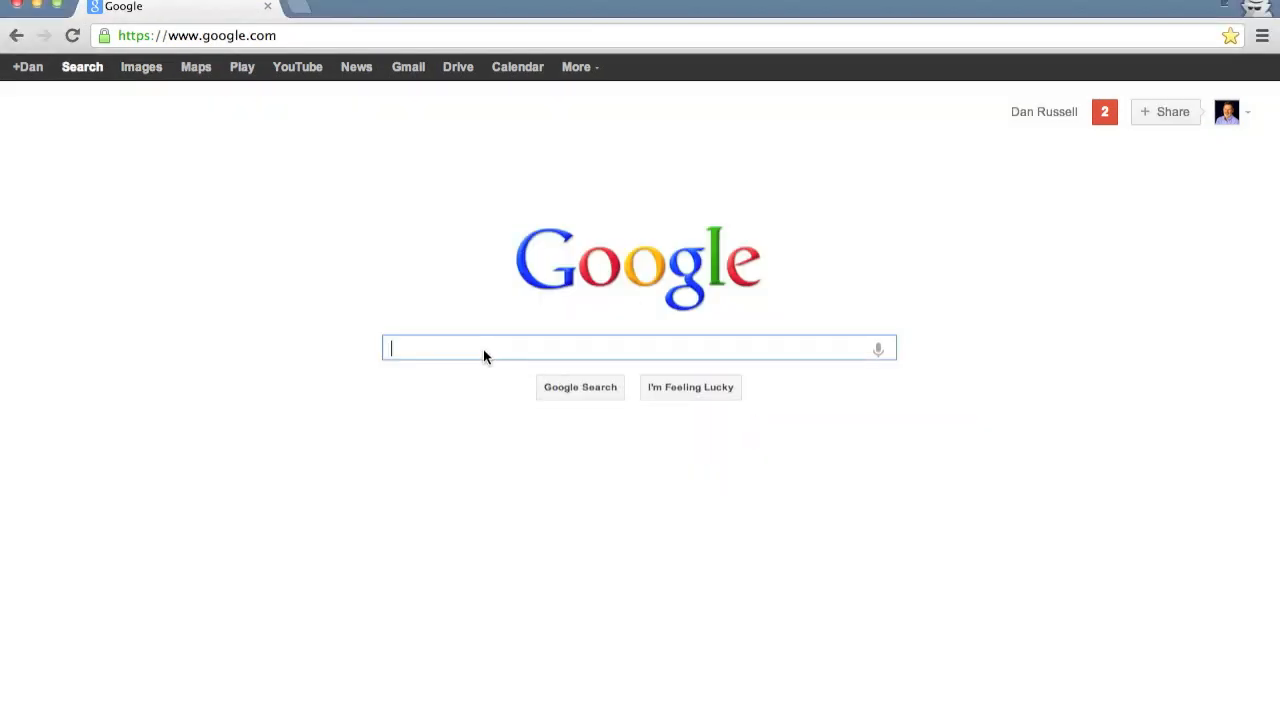
# - Search for Google News and go to its front page with top stories
pyautogui.write('Google')
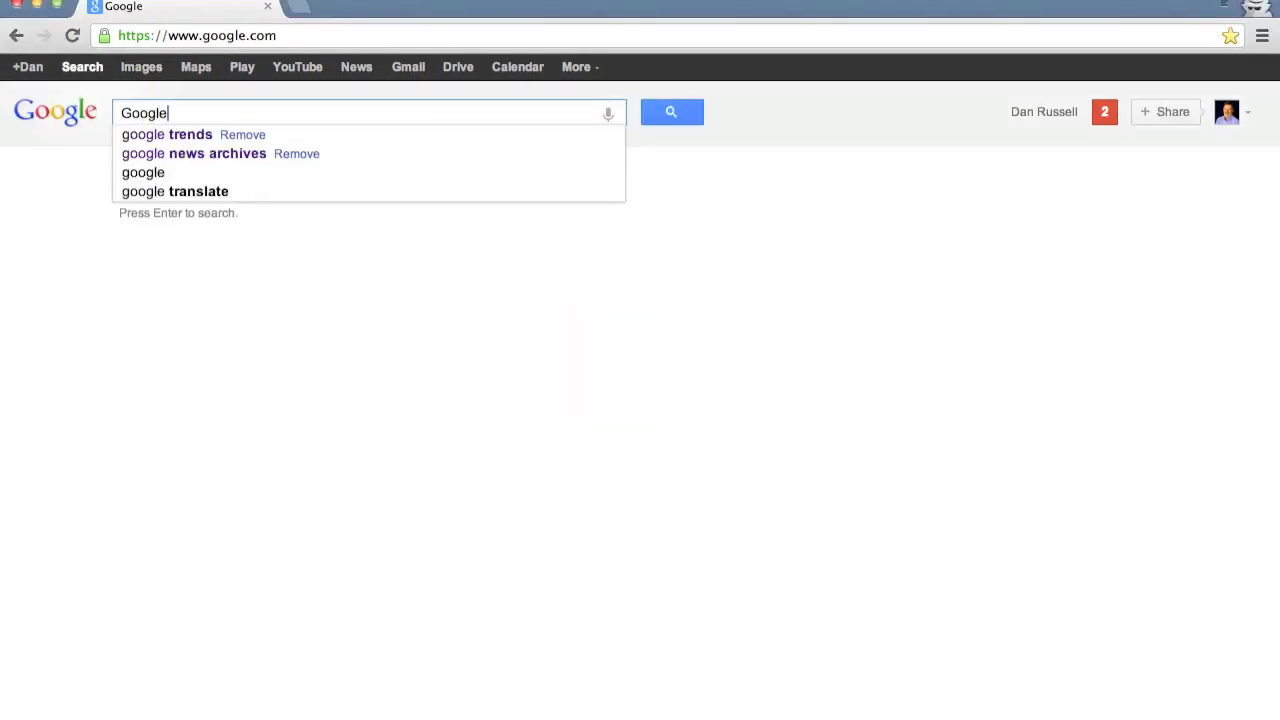
pyautogui.write('News')
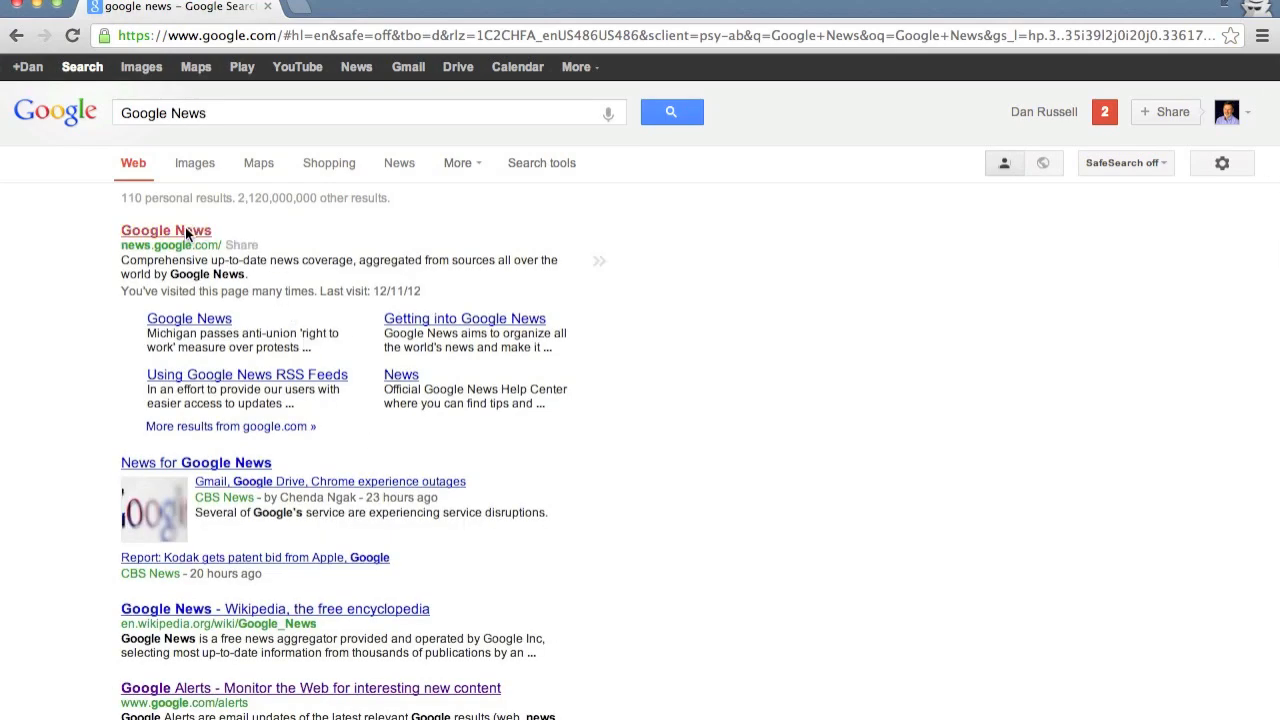
pyautogui.click(166, 230)
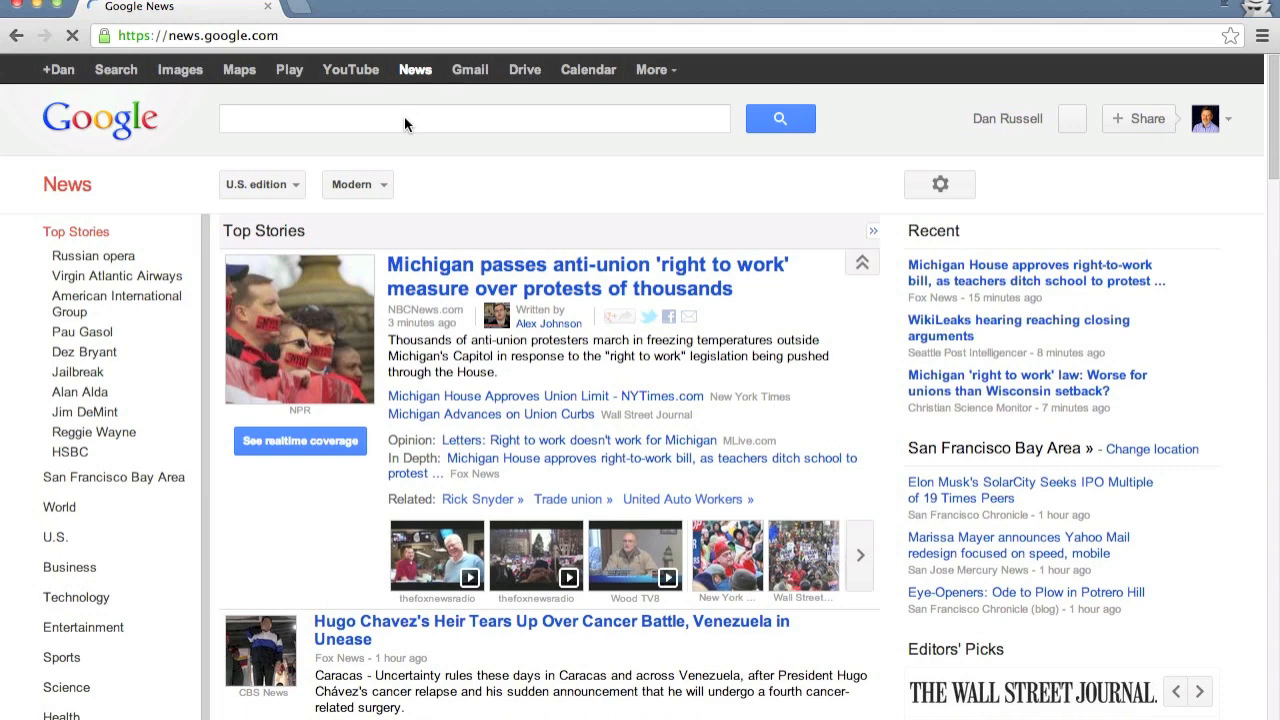
# - Enter "washington monument" completion as the news query and reveal advanced search
pyautogui.write('"w')
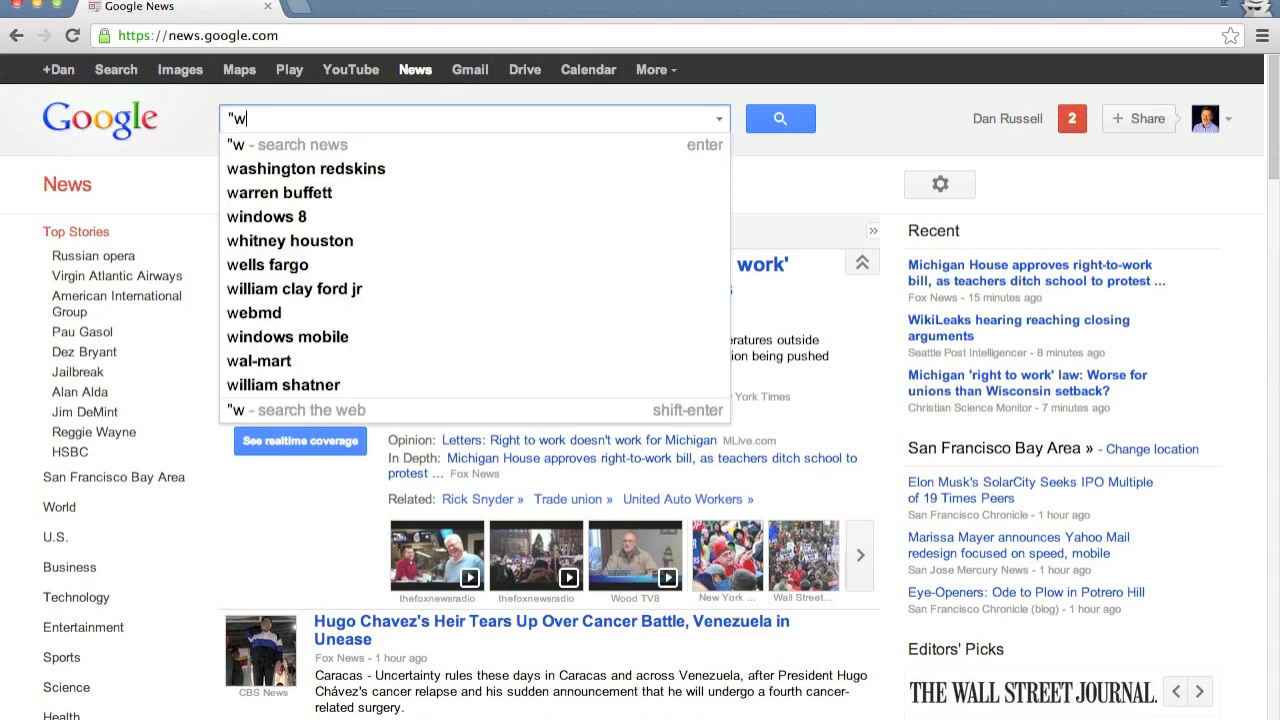
pyautogui.write('ashington monument')
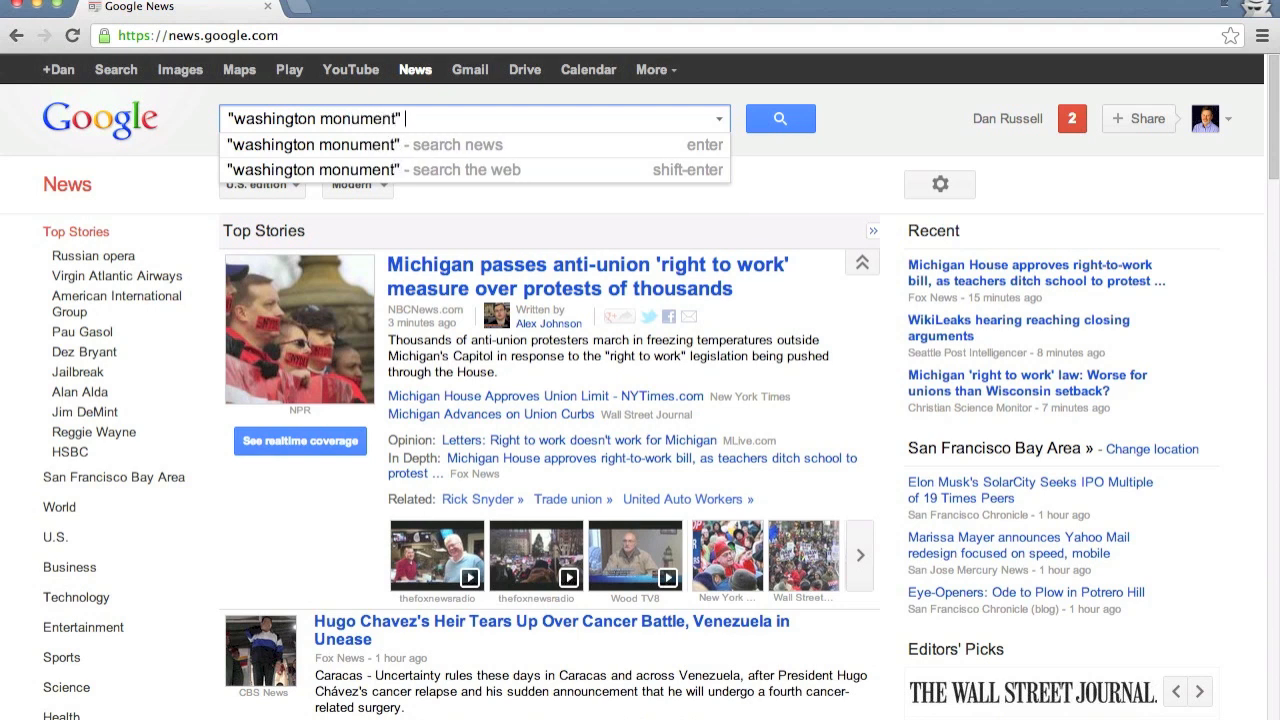
pyautogui.write('completion')
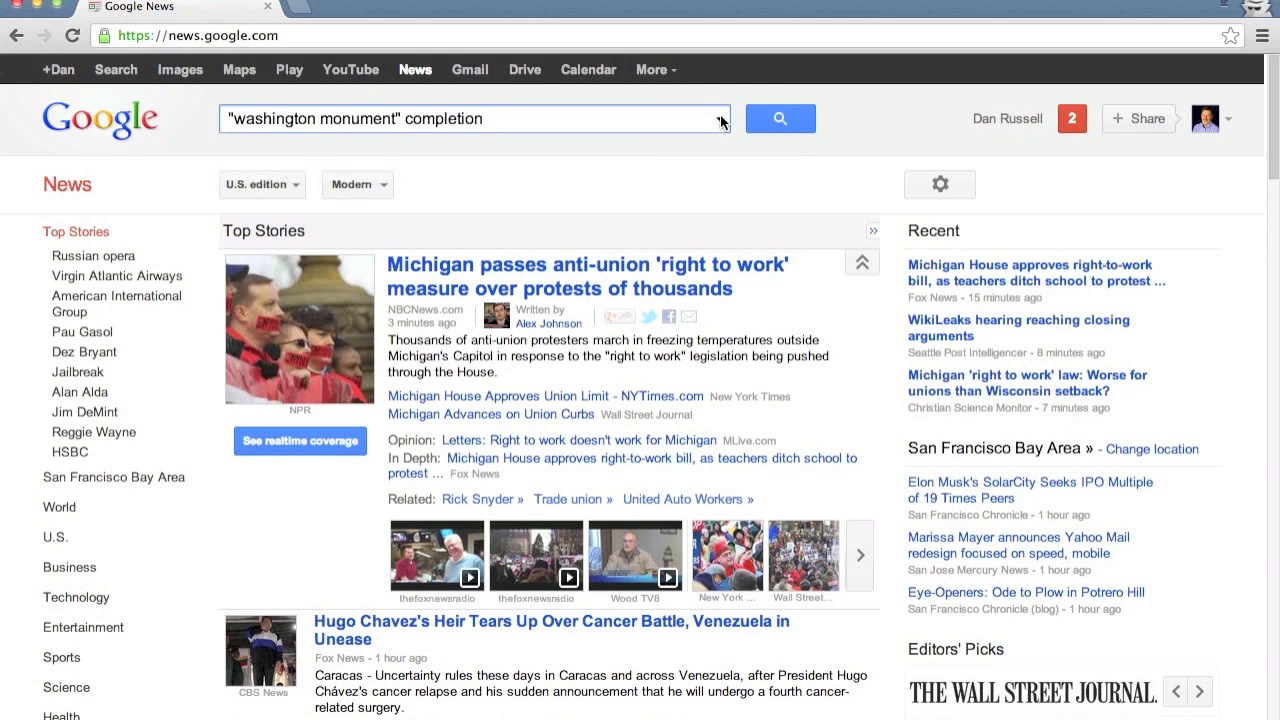
pyautogui.click(720, 118)
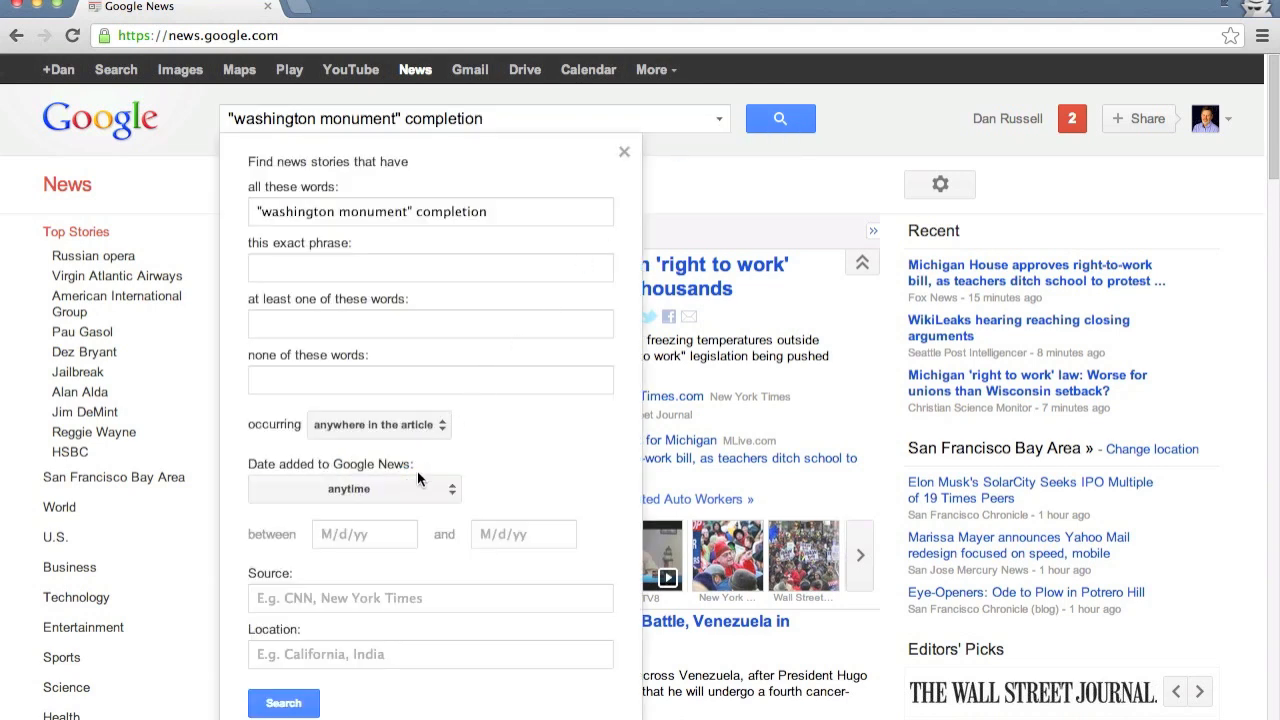
# - Restrict results to the news archive and a custom date range of 1870–1880
pyautogui.click(348, 488)
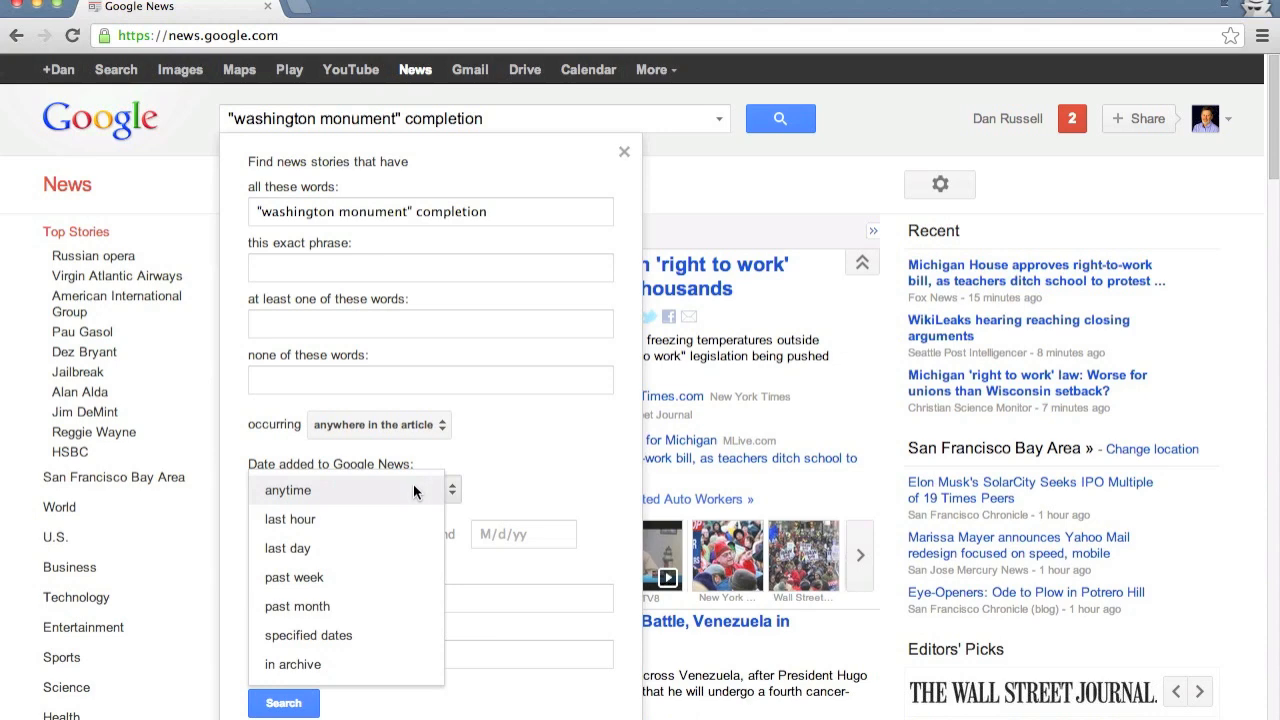
pyautogui.click(292, 664)
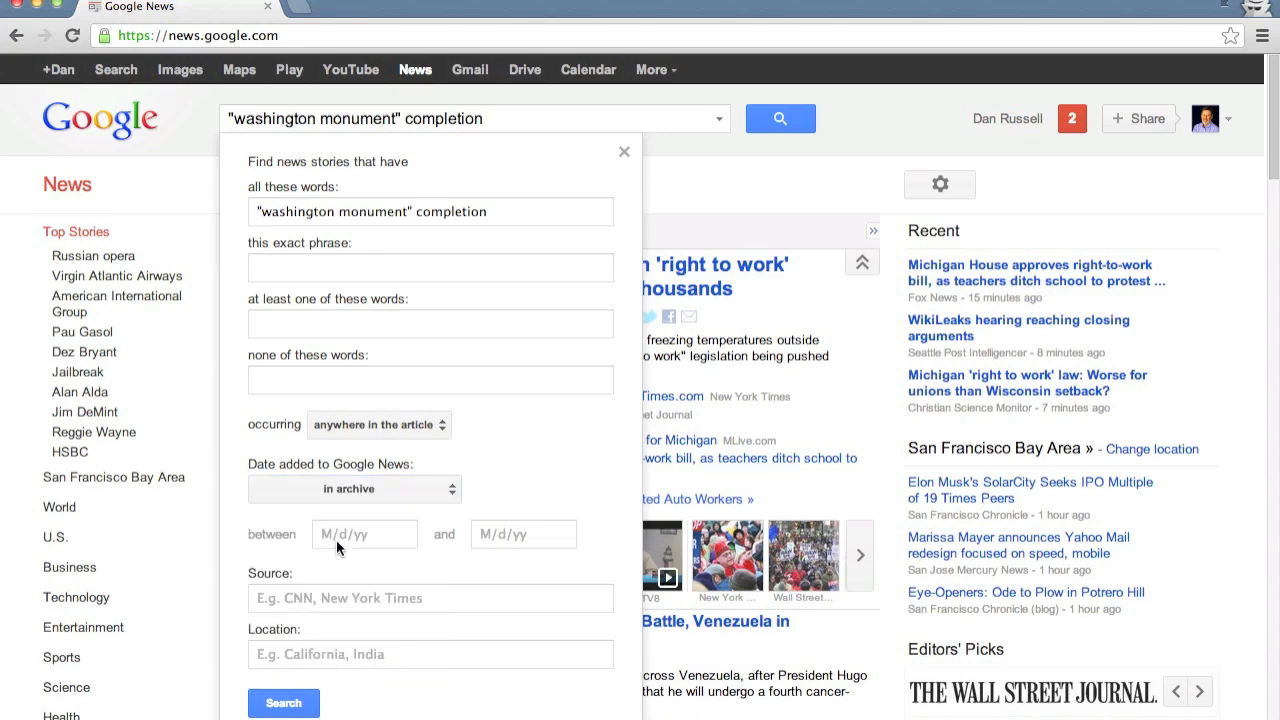
pyautogui.click(284, 704)
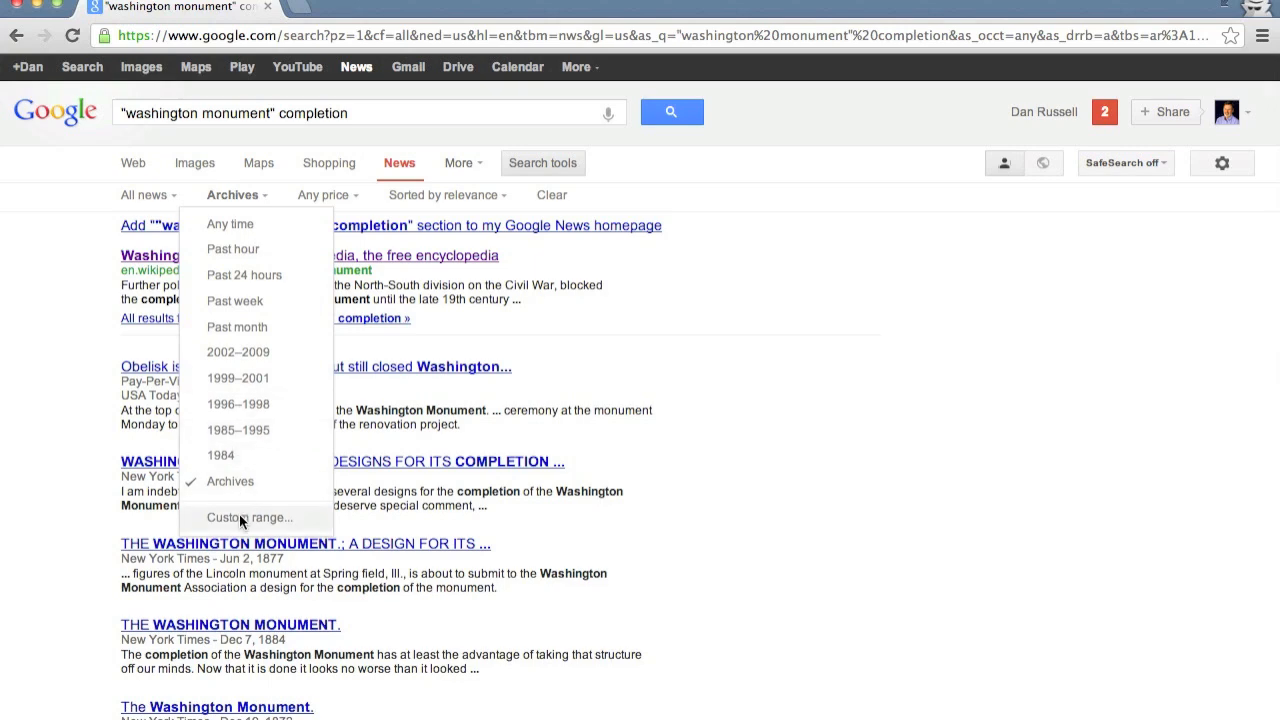
pyautogui.click(248, 516)
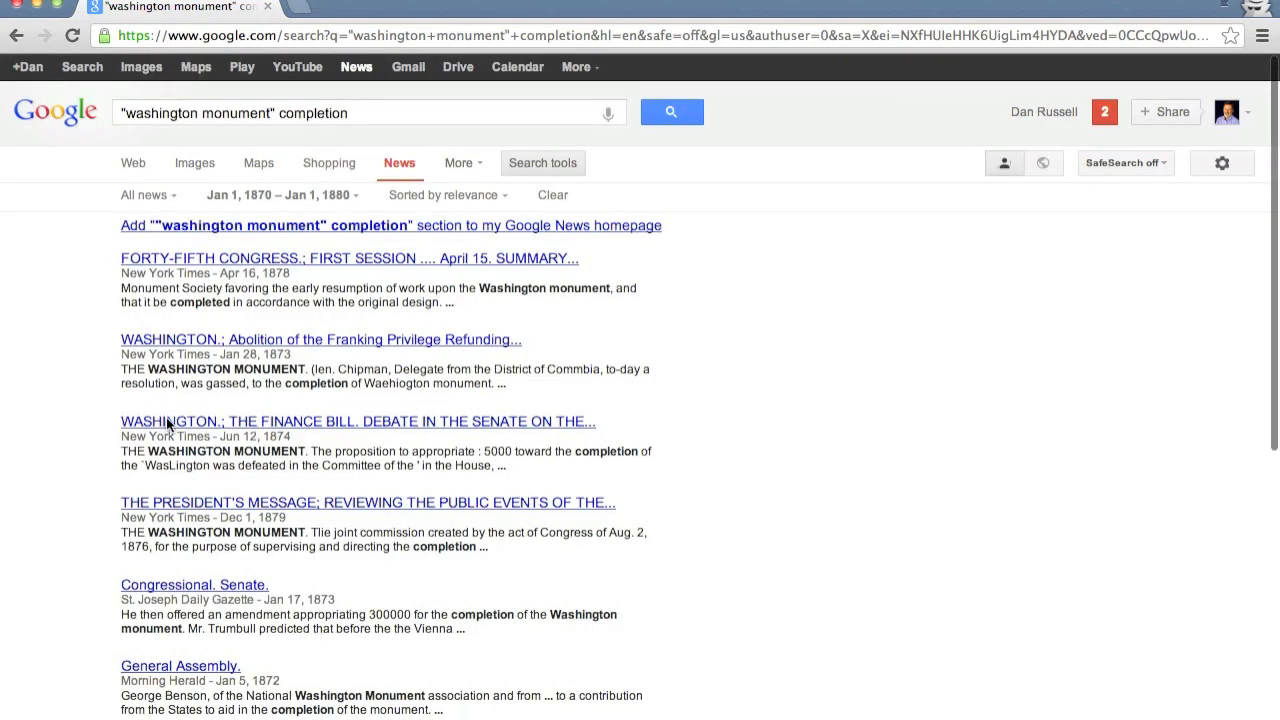
# - Return to Google and run a web search for washington monument via autocomplete
pyautogui.click(320, 340)
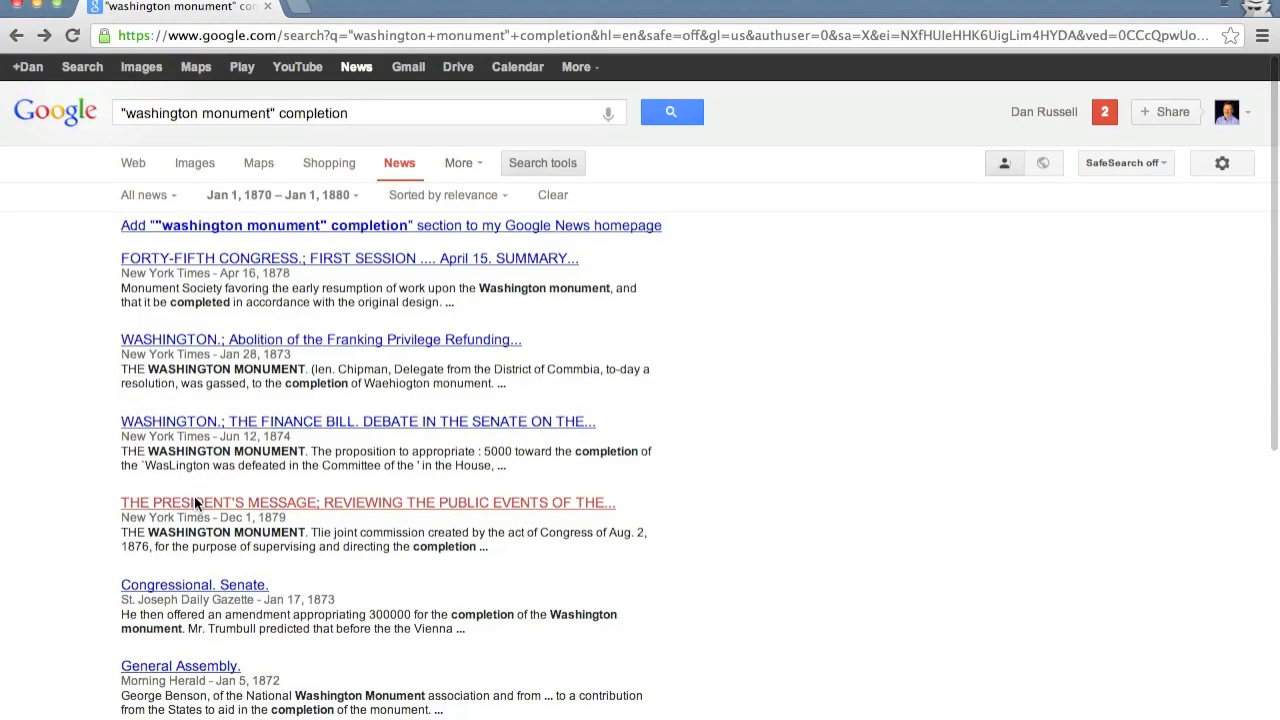
pyautogui.click(368, 502)
pyautogui.write('w')
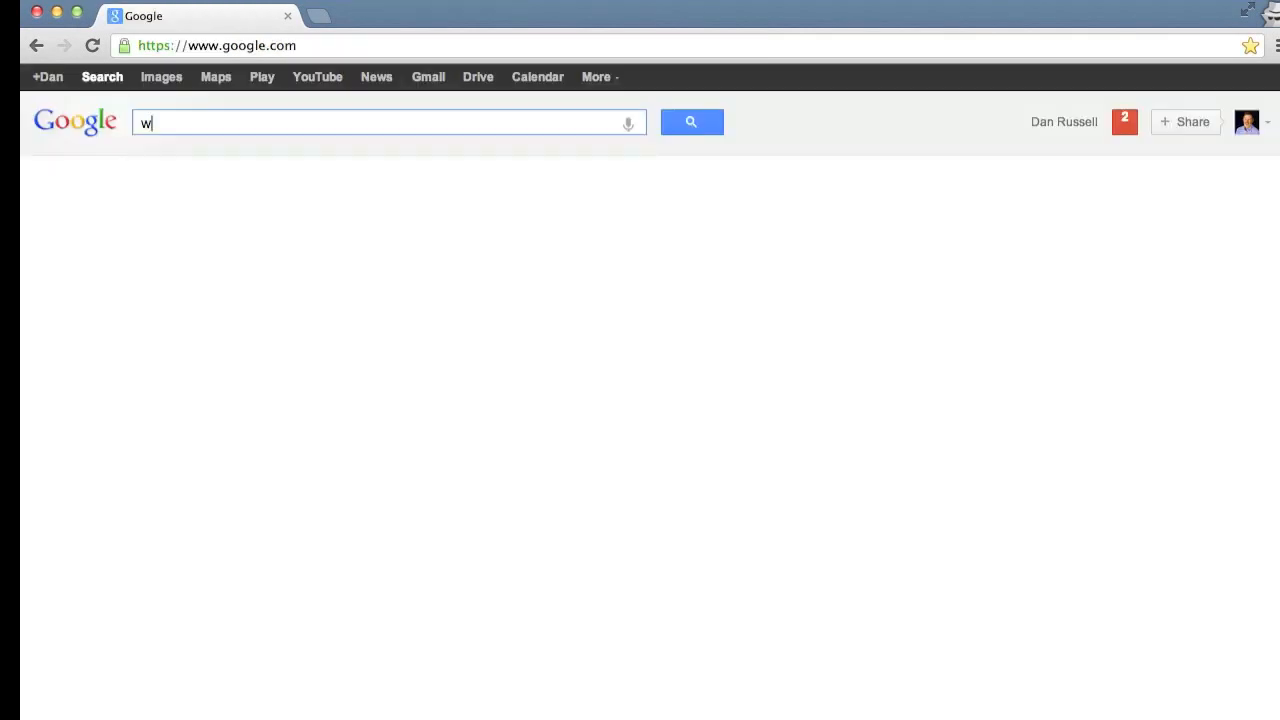
pyautogui.write('ashingto')
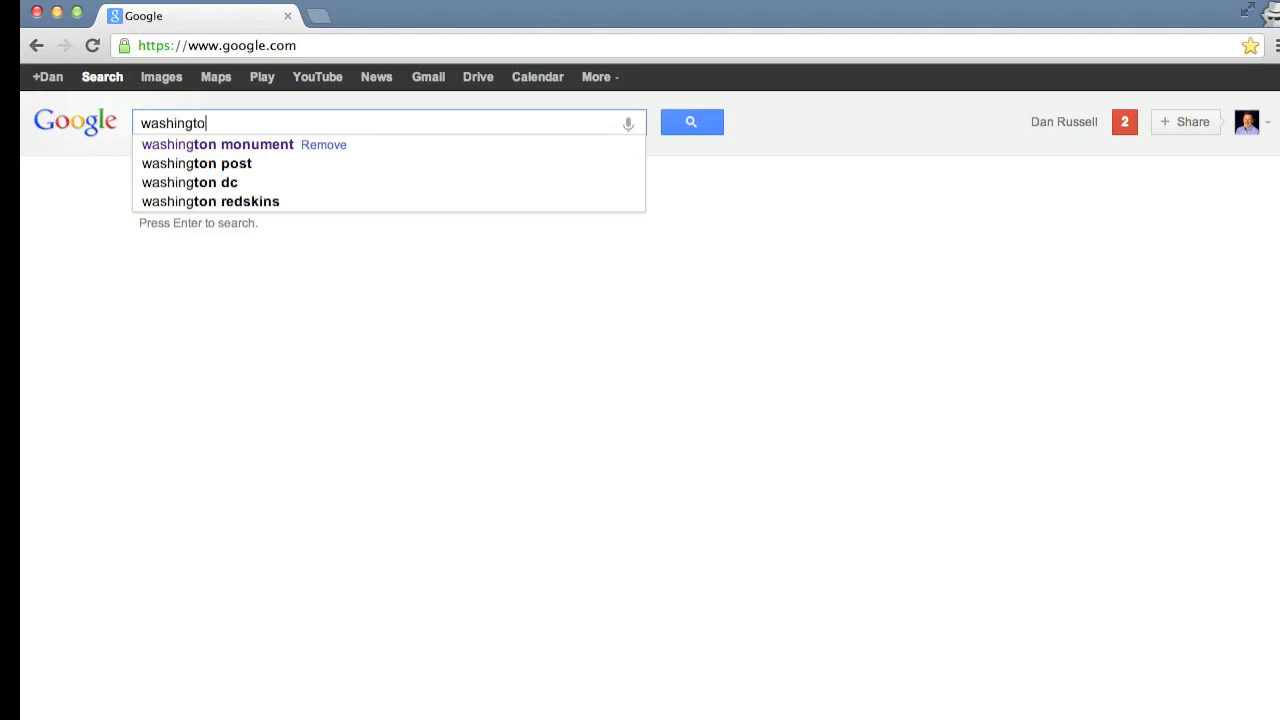
pyautogui.click(216, 144)
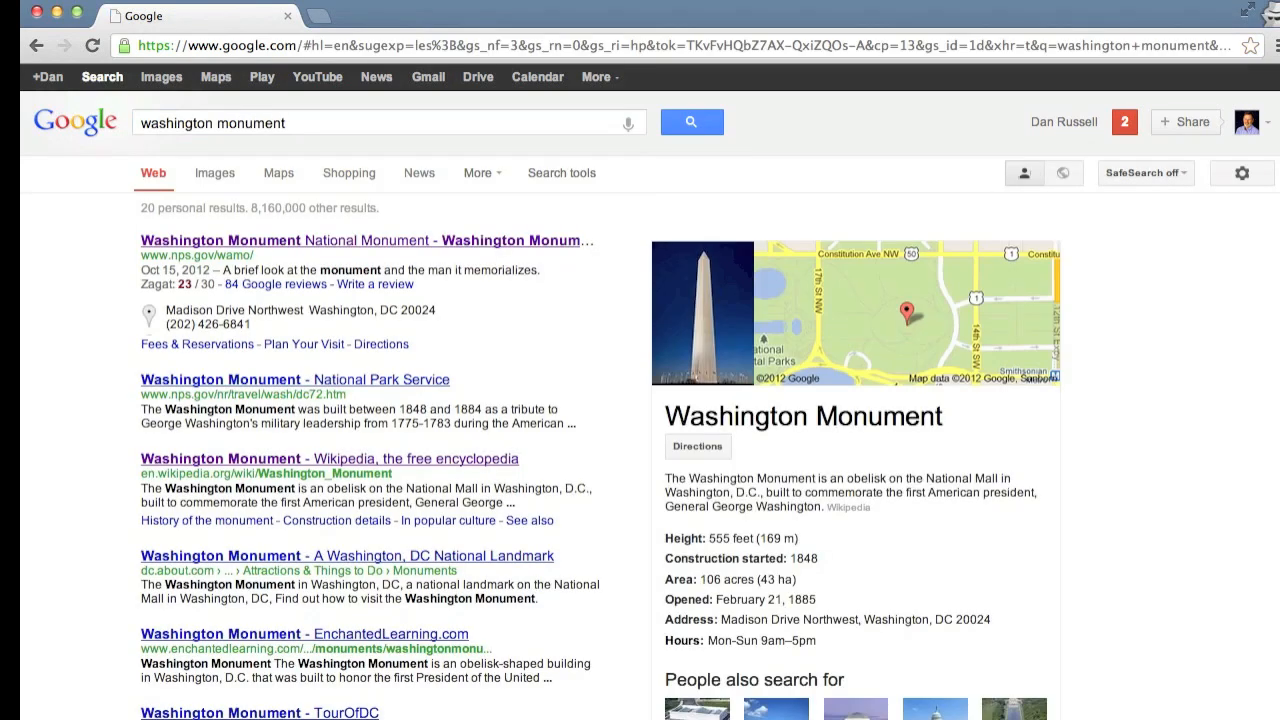